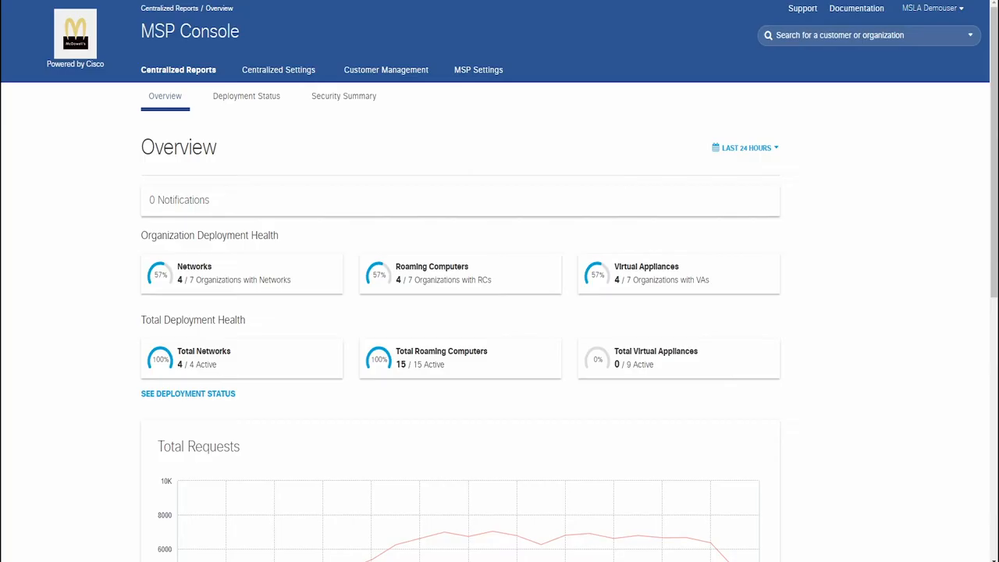
Review the Centralized Reports Overview, then go to the detailed Deployment Status report.
scroll(down, 3)
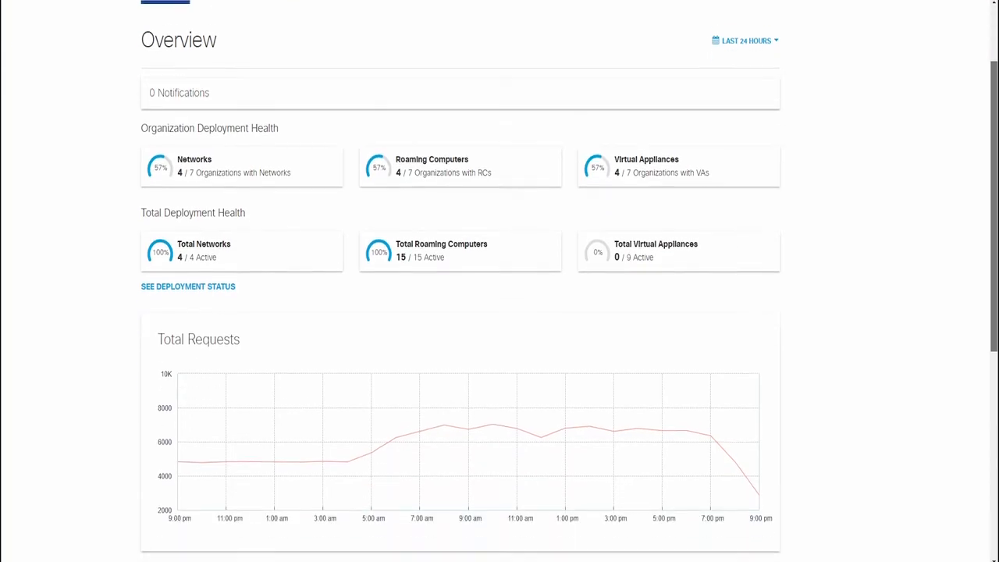
scroll(down, 3)
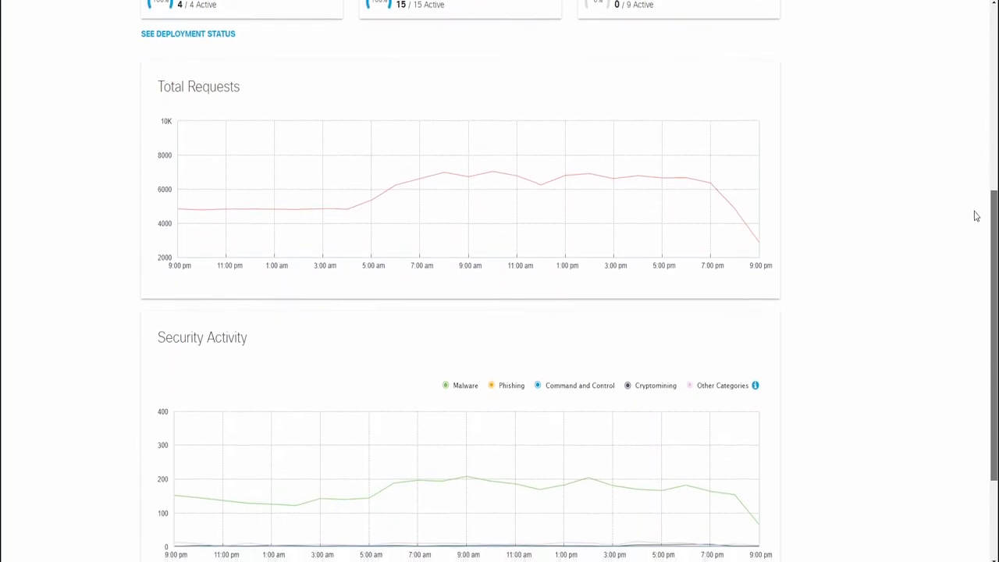
scroll(up, 3)
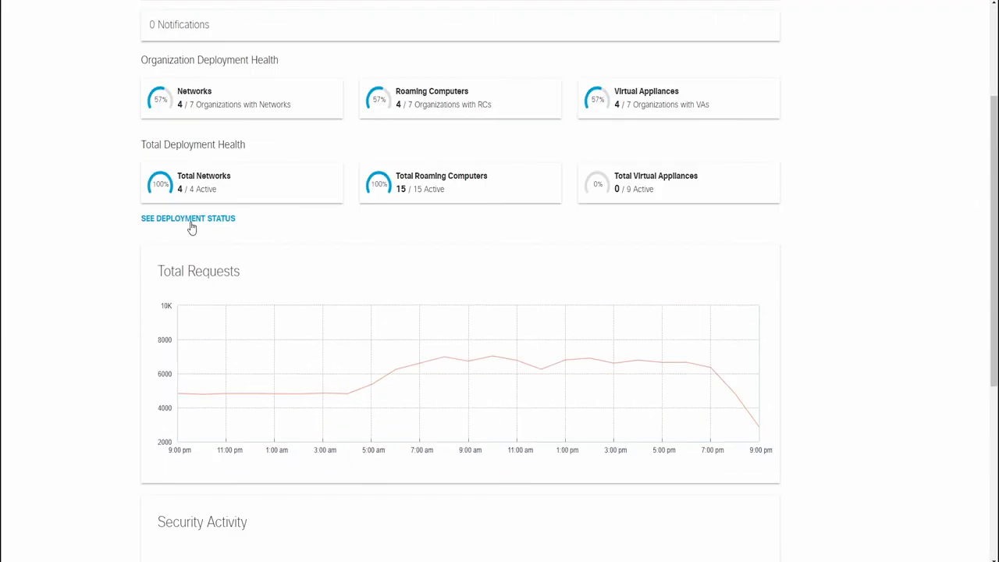
click(188, 219)
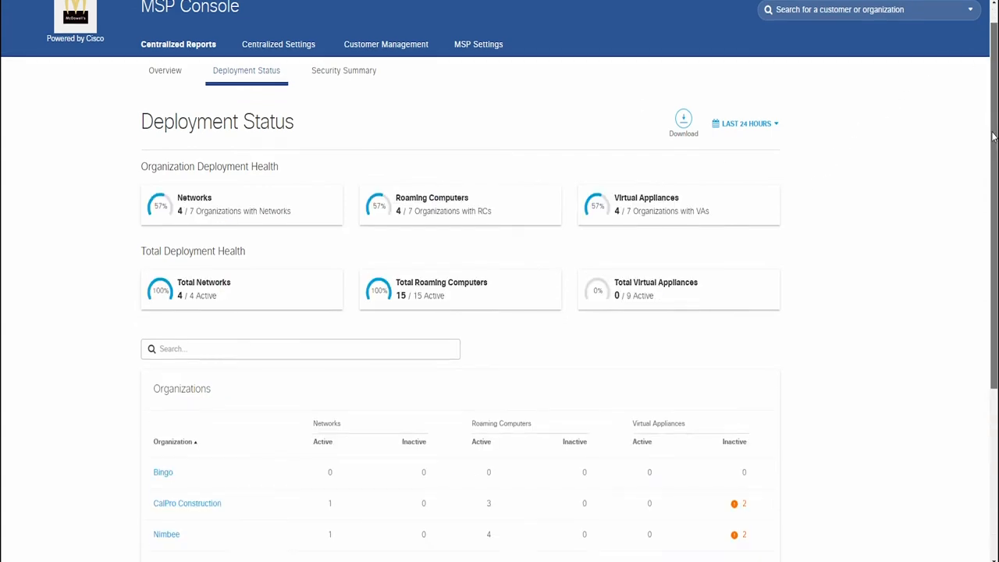
Look over per-organization deployment counts, then switch to the Security Summary report.
scroll(down, 3)
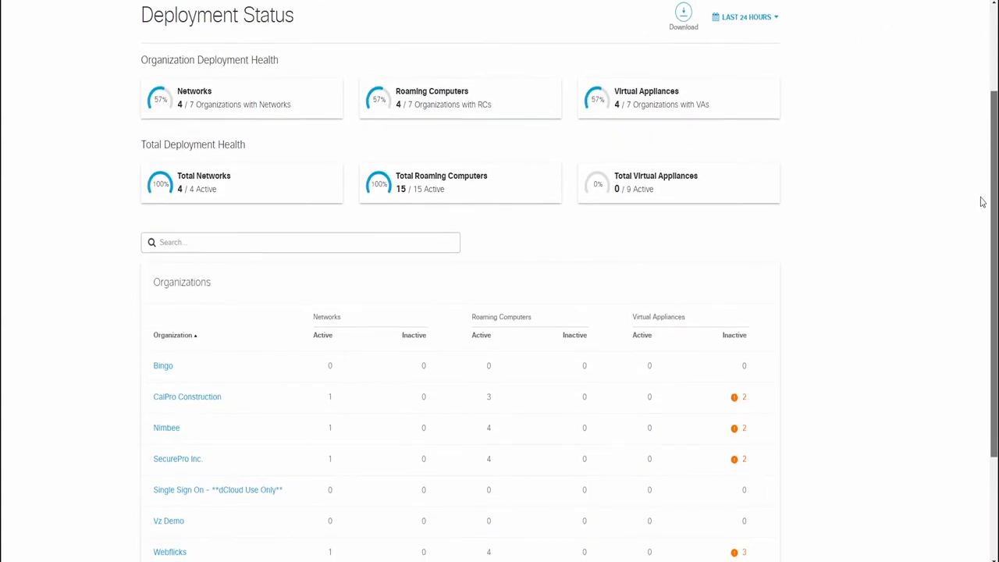
scroll(up, 3)
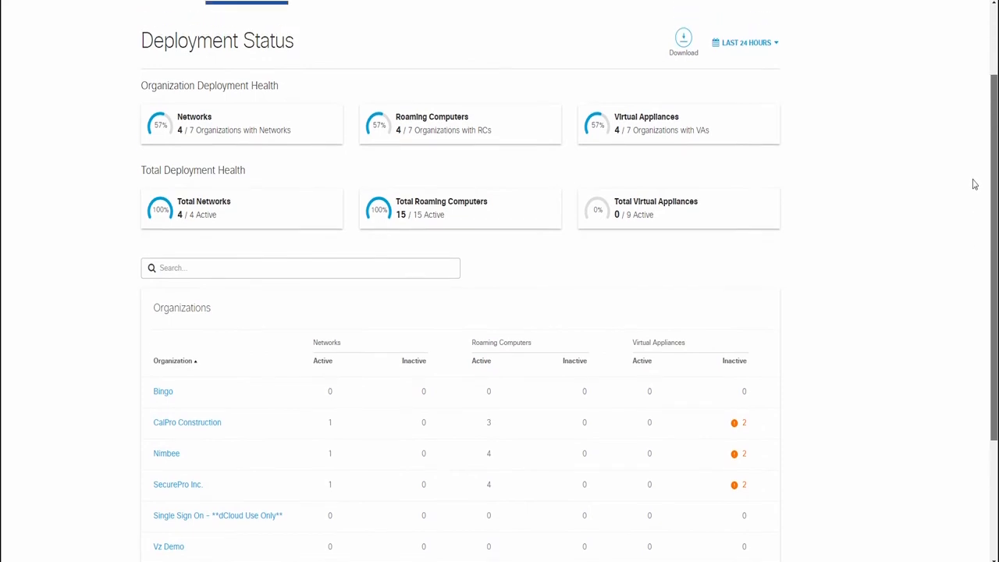
click(344, 97)
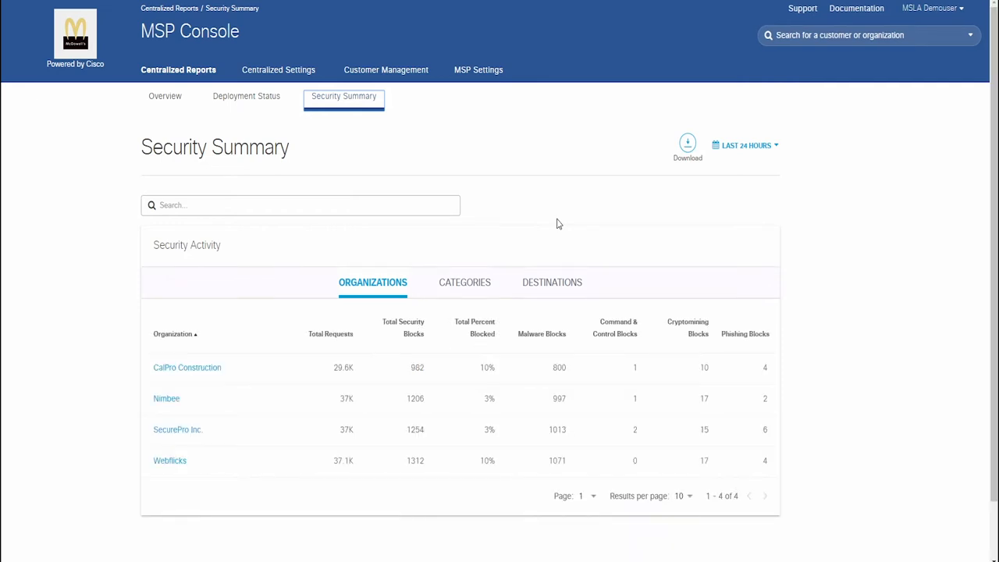
mouse_move(584, 335)
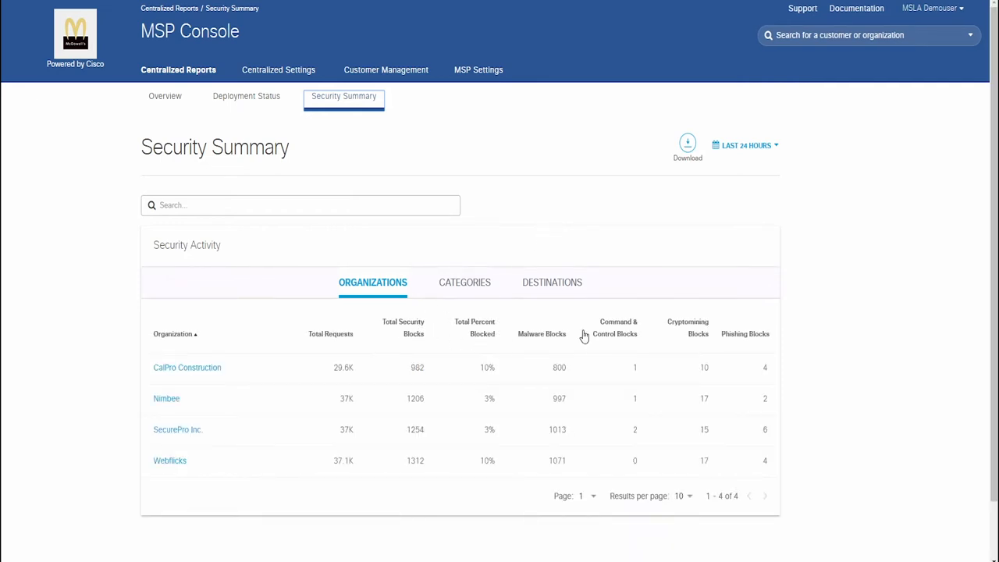
Compare security activity by Categories and by Organizations, then go to Customer Management.
click(466, 281)
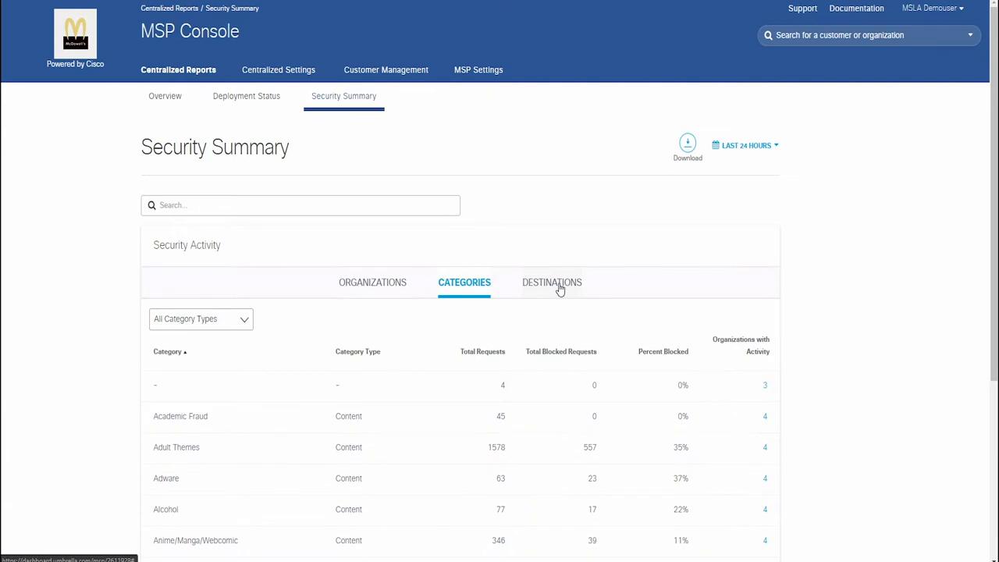
click(553, 282)
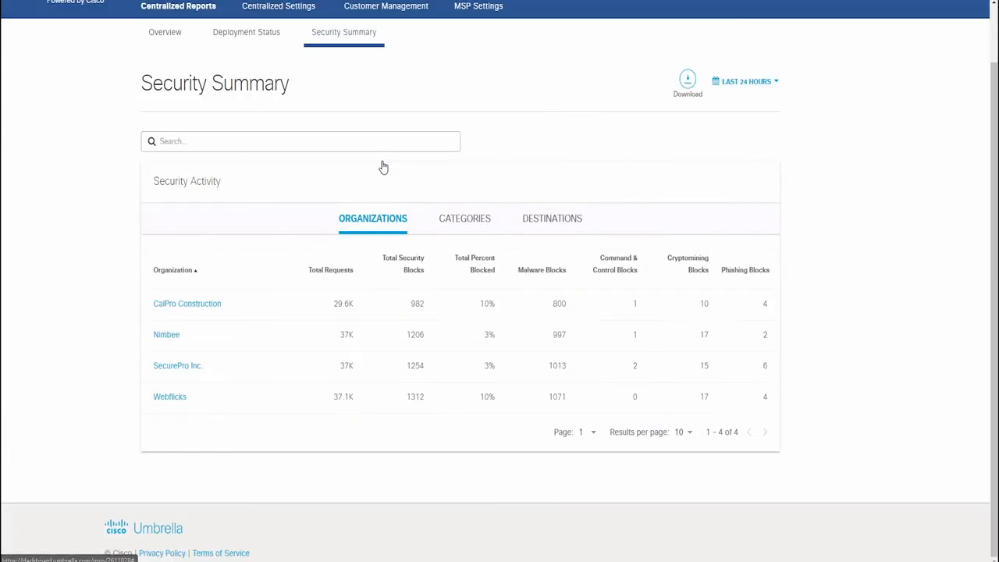
mouse_move(480, 461)
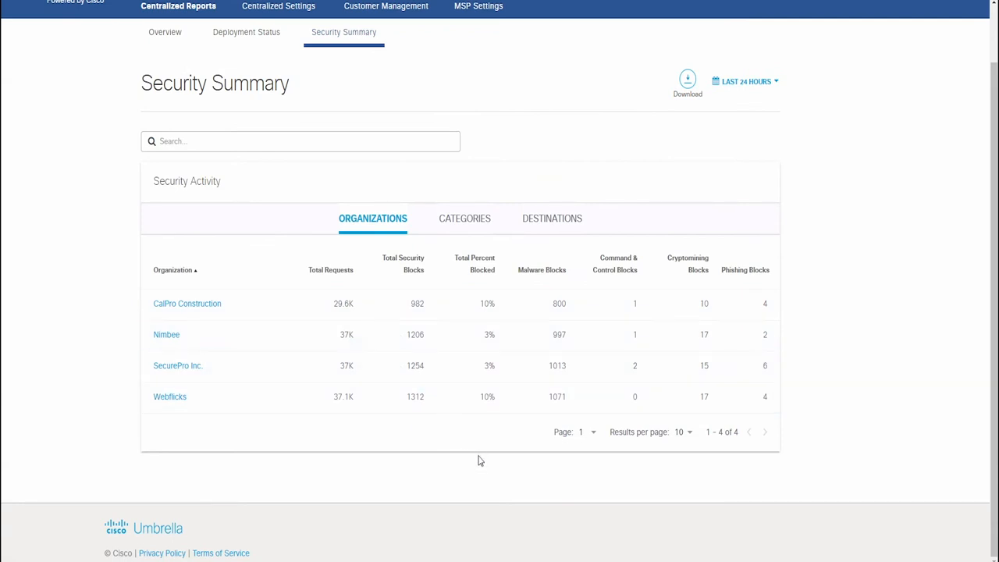
scroll(up, 3)
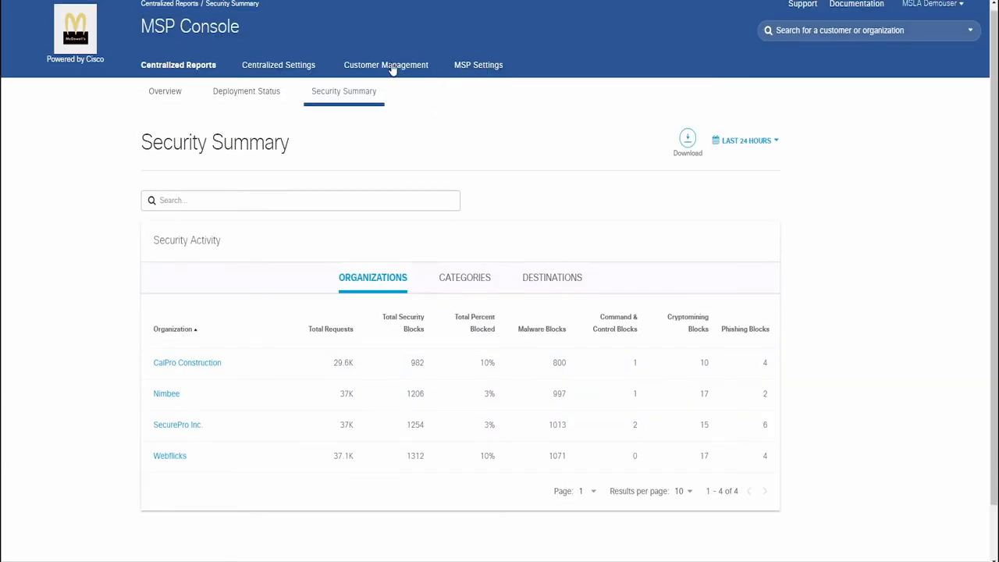
click(385, 65)
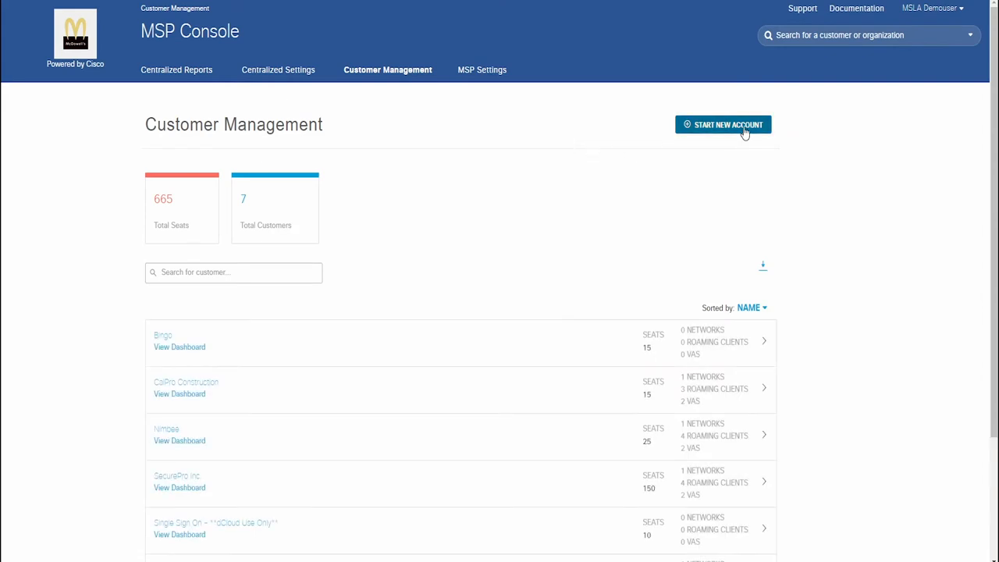
Create a new Test Customer account with 5000 seats and return to the customer list.
click(723, 125)
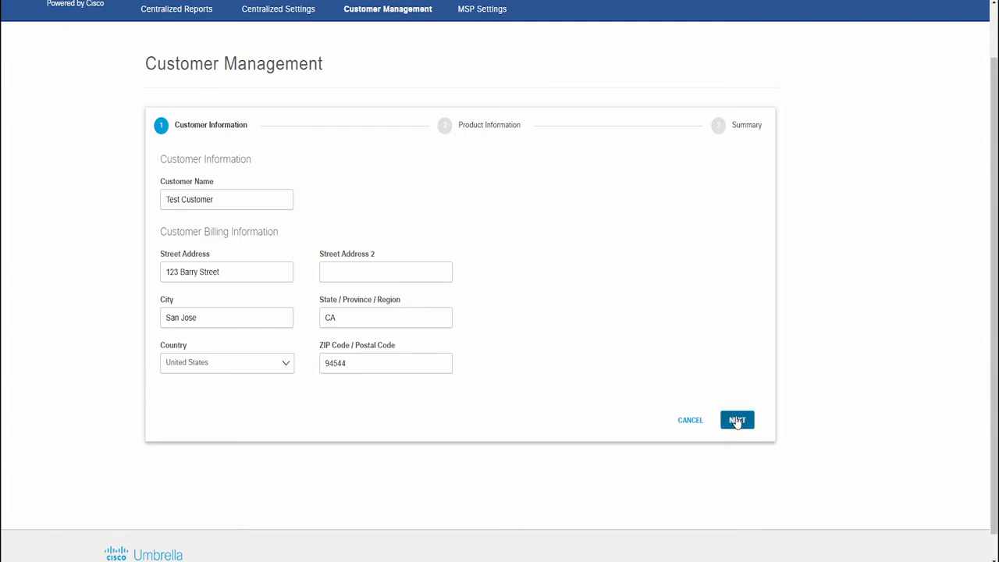
click(737, 420)
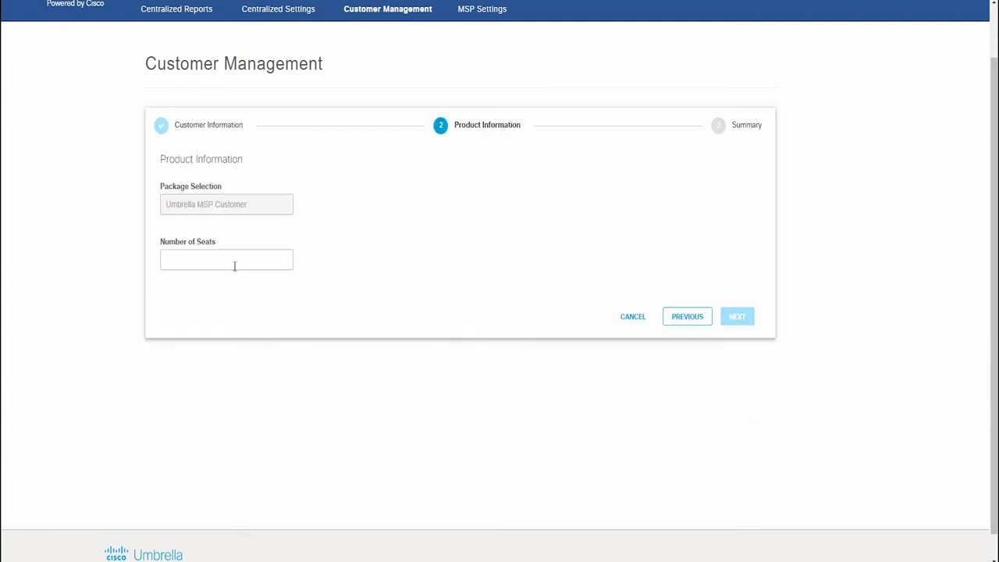
text(5000)
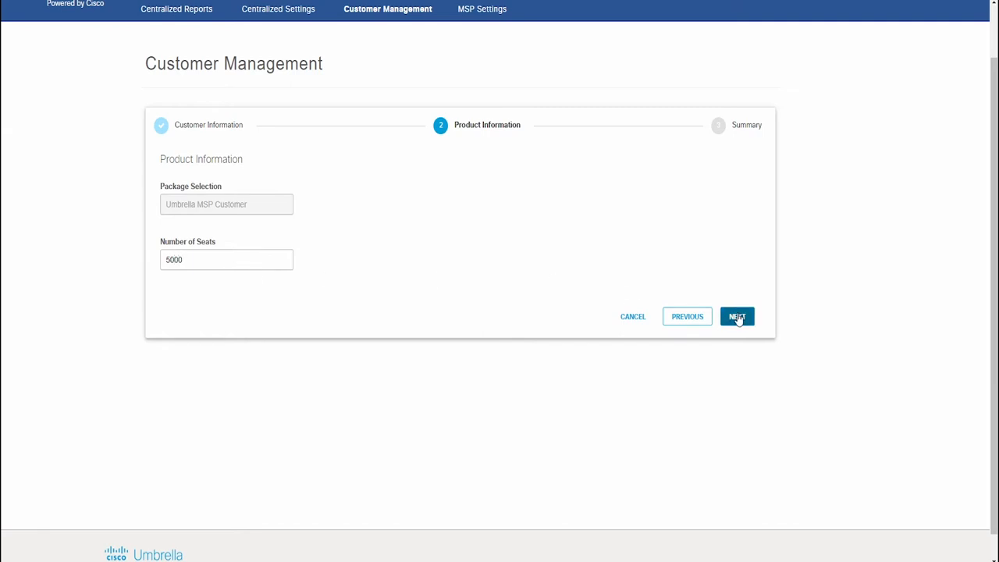
click(737, 316)
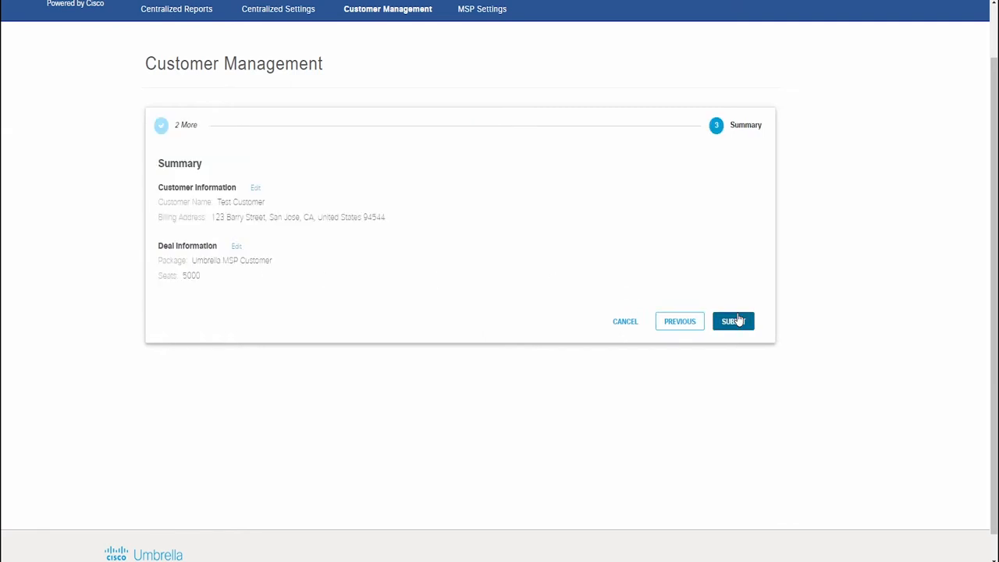
click(733, 322)
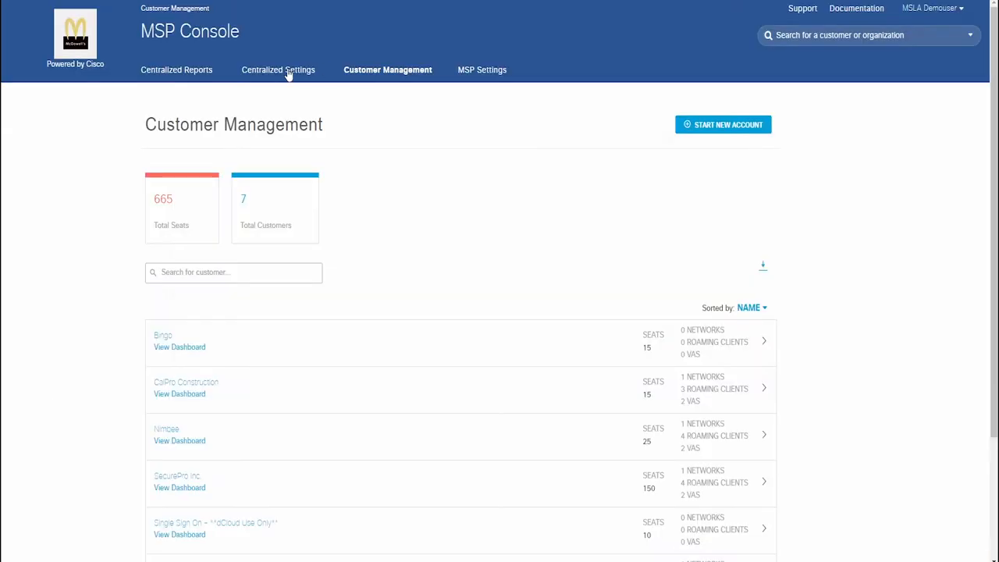
Start a new shared content setting under Centralized Settings and choose blocked categories.
click(278, 68)
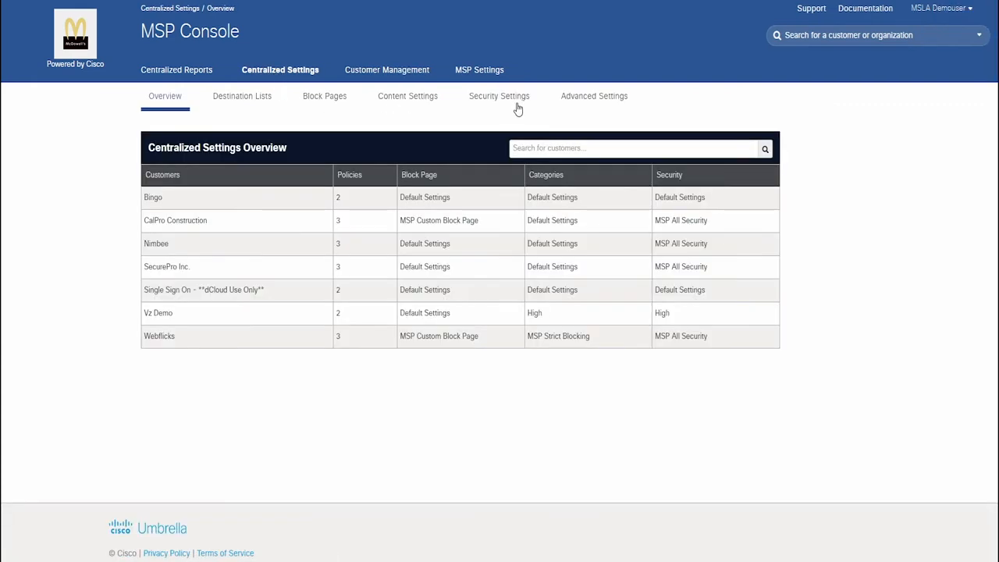
click(407, 97)
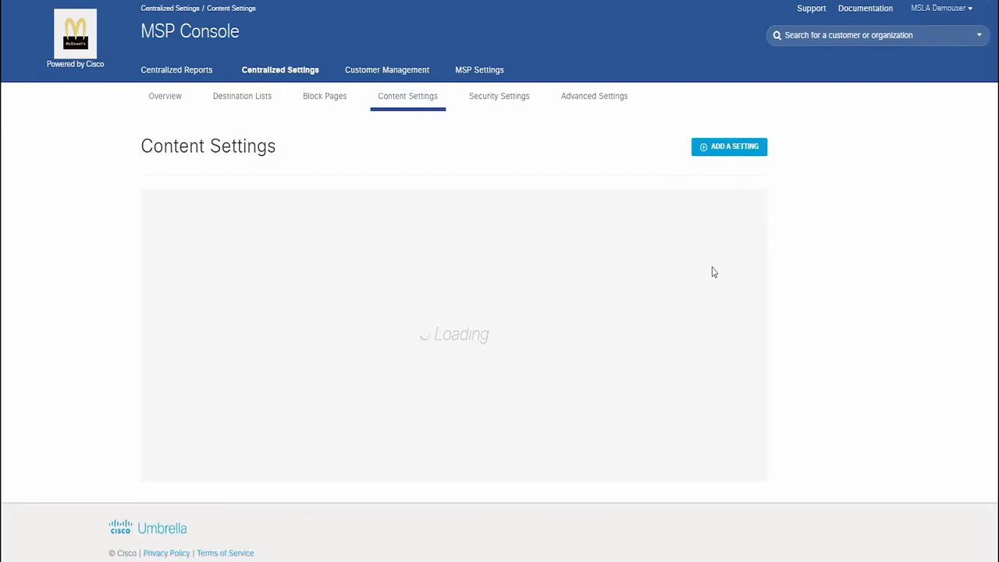
click(728, 146)
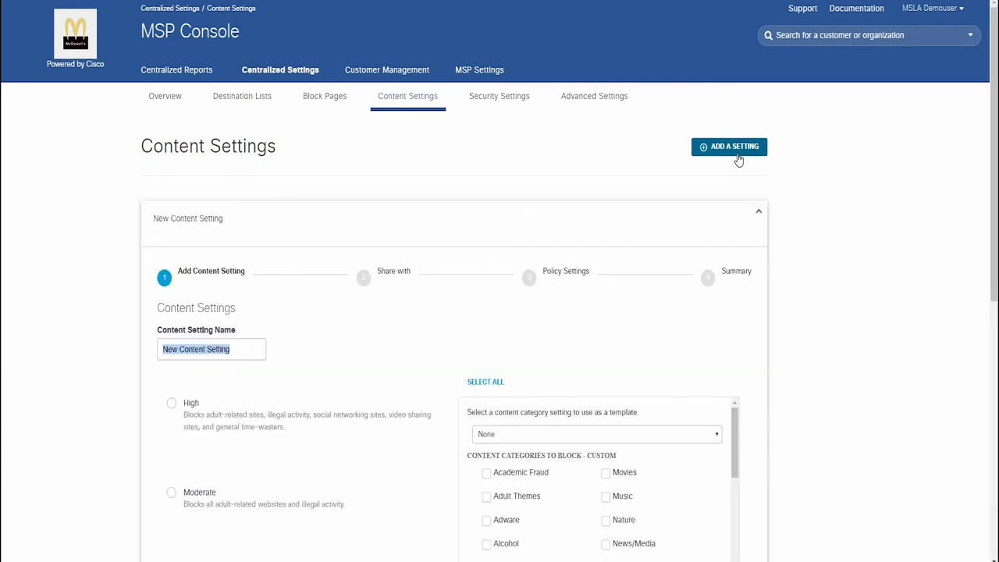
scroll(down, 3)
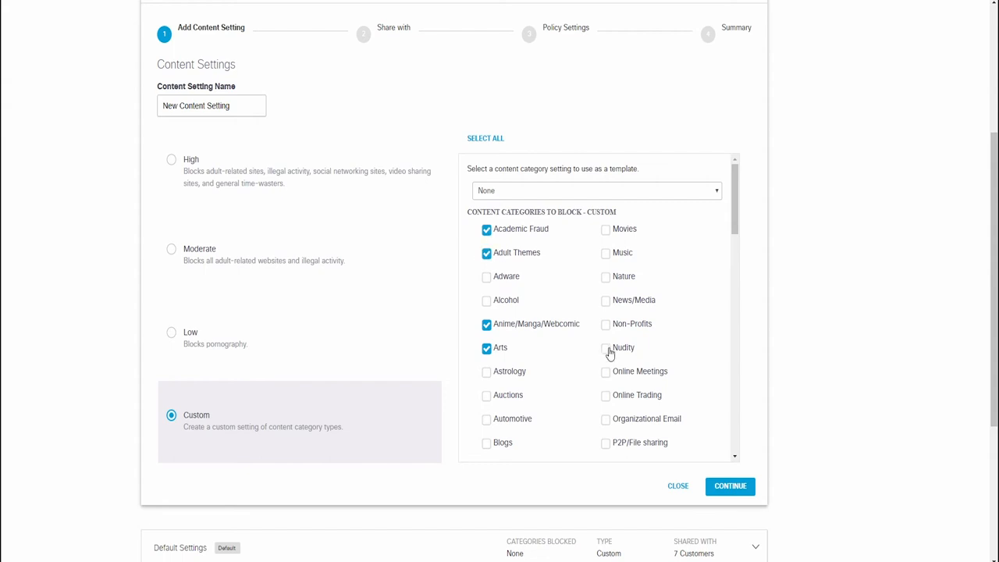
Share the setting with Nimbee and SecurePro Inc. across all policies, reach its summary, then return to Customer Management.
click(730, 486)
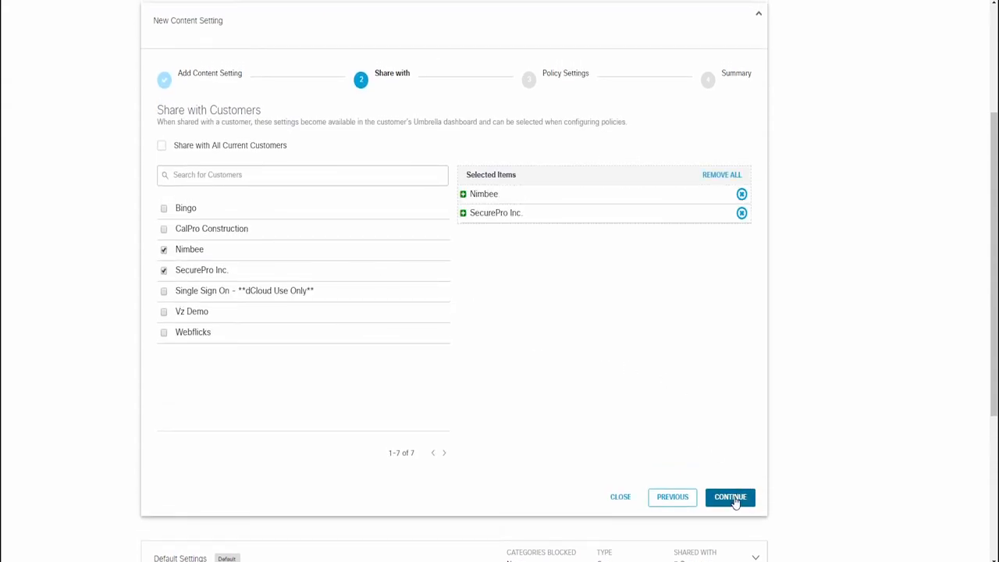
click(730, 497)
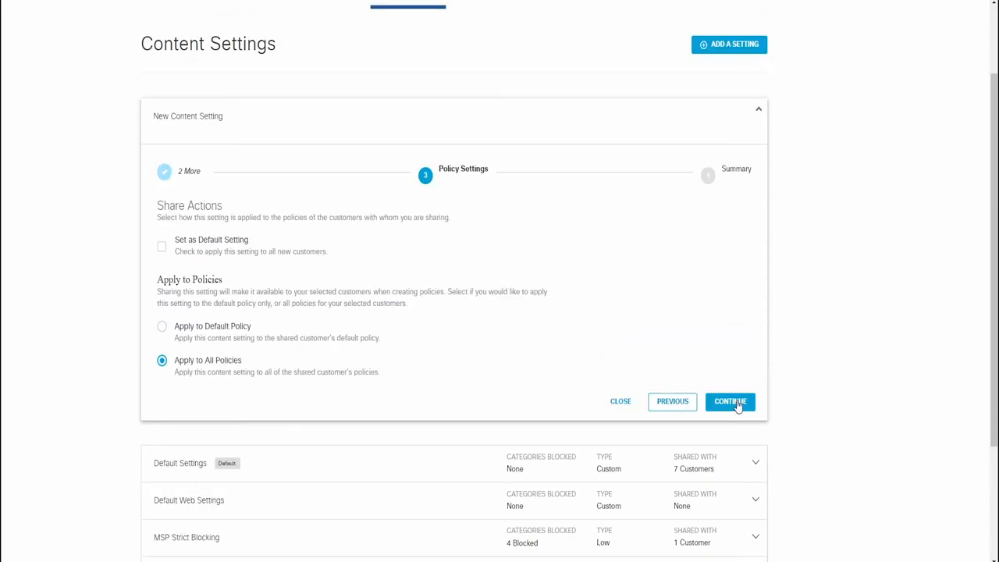
click(730, 402)
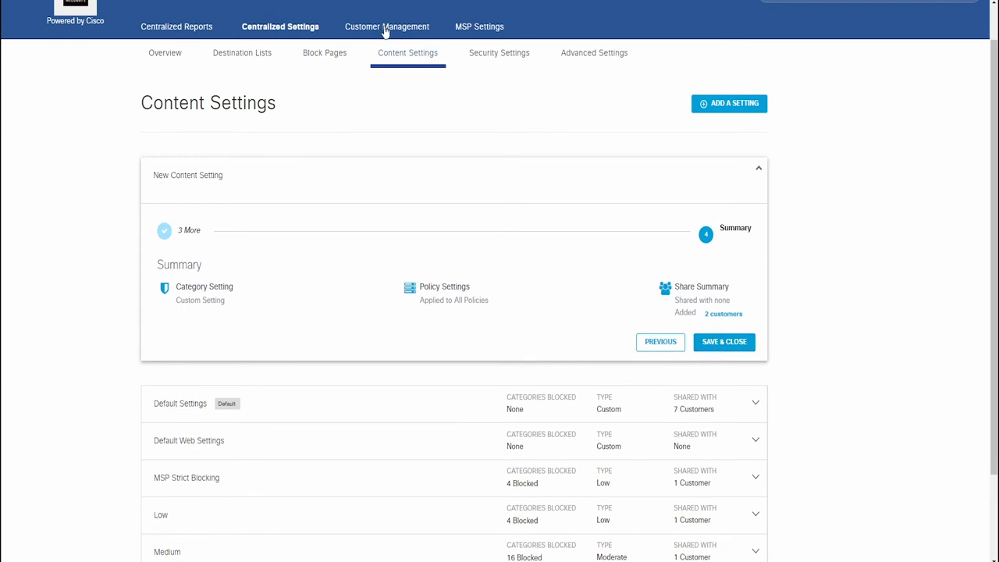
click(387, 26)
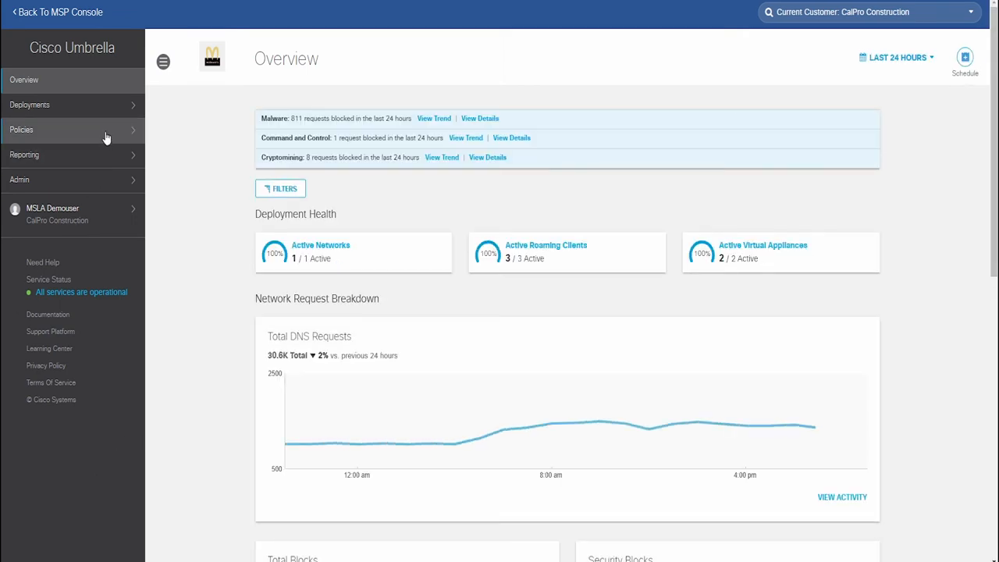
Scroll CalPro Construction's Overview through its DNS request and block charts.
scroll(down, 3)
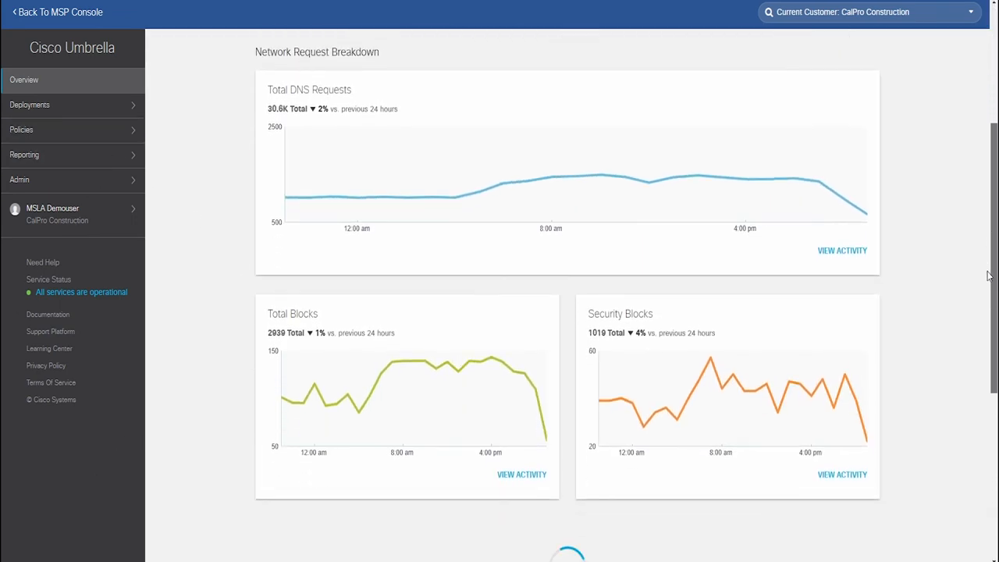
scroll(down, 3)
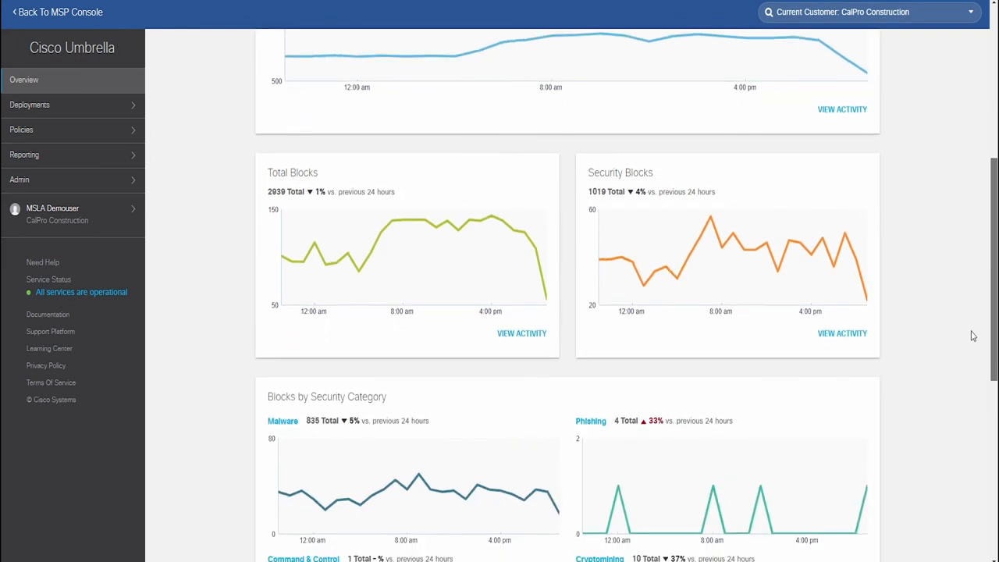
scroll(down, 3)
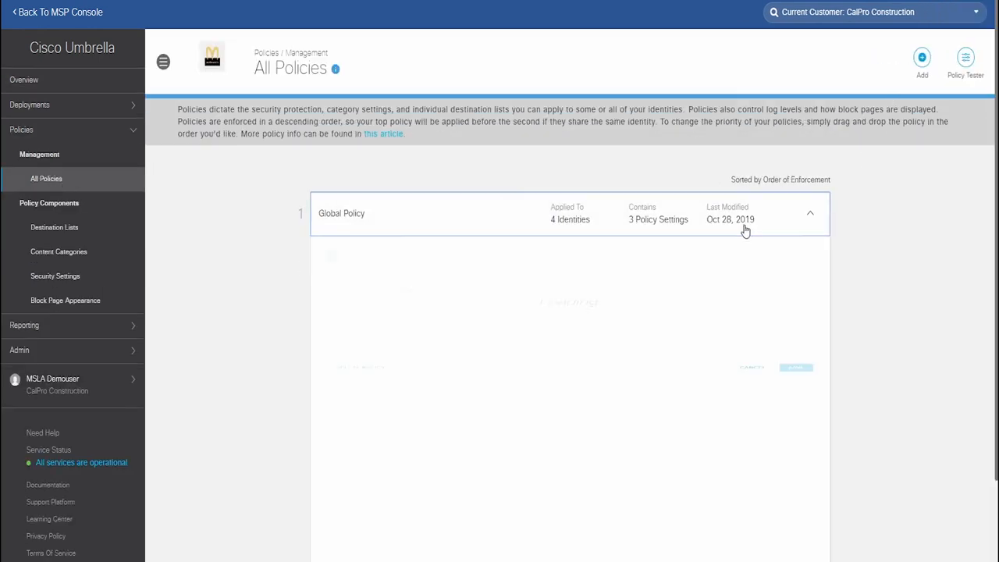
Expand CalPro Construction's Global Policy details under All Policies.
click(811, 212)
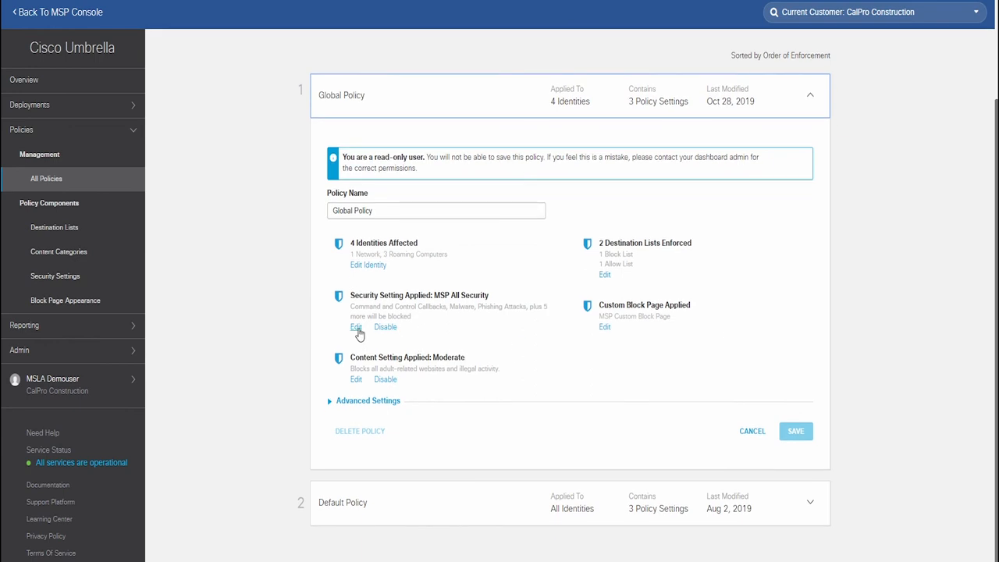
click(356, 326)
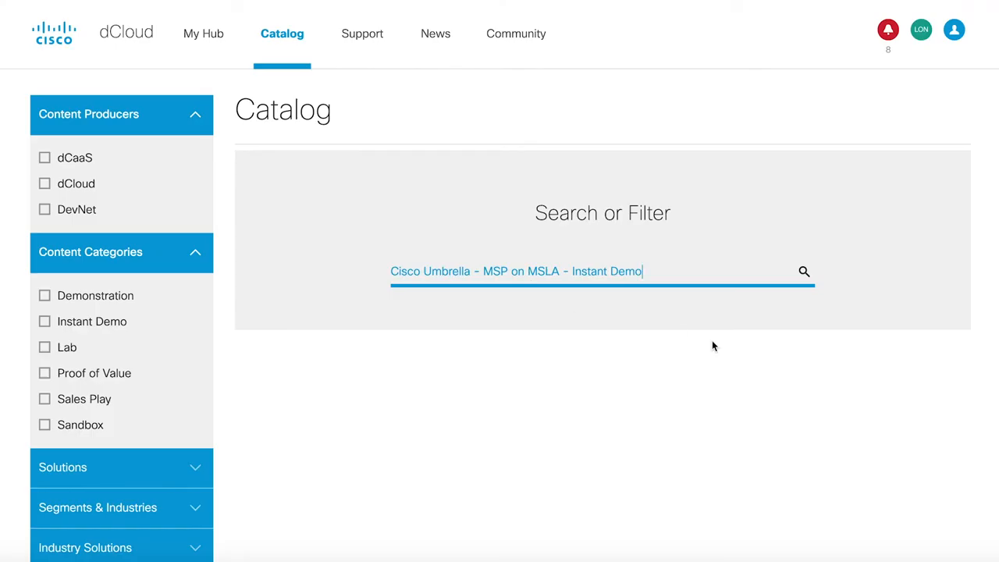
Find the Cisco Umbrella - MSP on MSLA - Instant Demo in the dCloud Catalog and view its page.
click(804, 271)
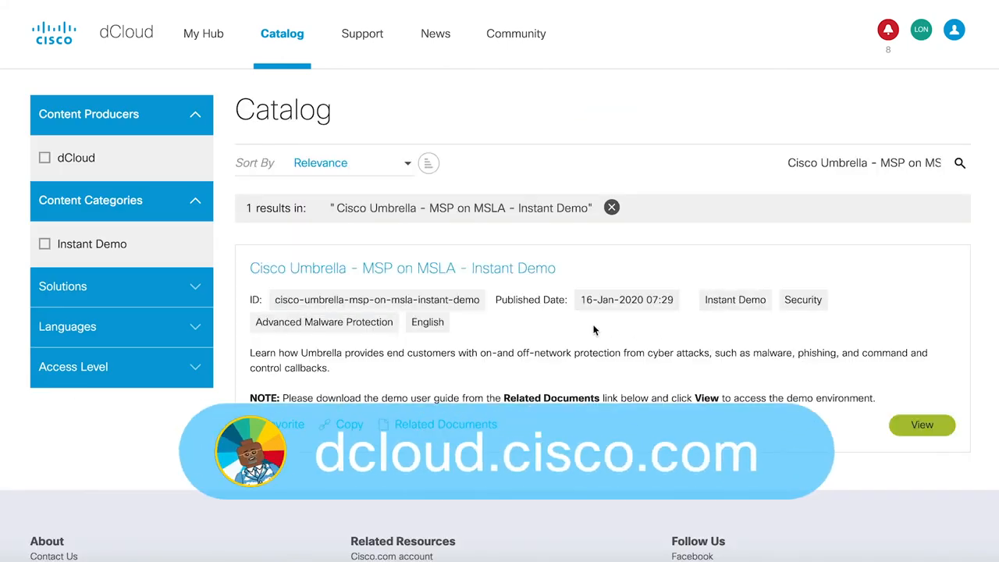
click(403, 268)
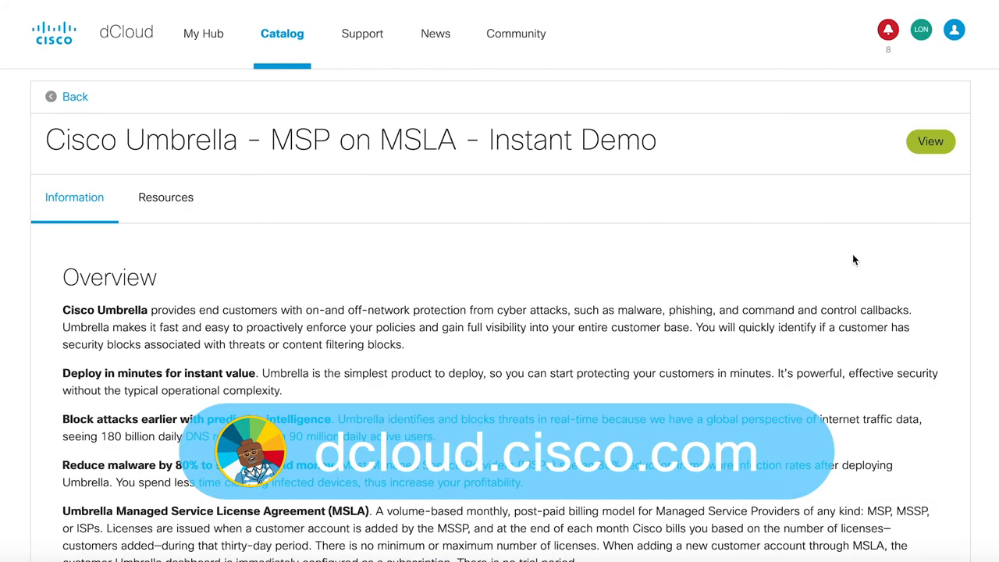
click(931, 140)
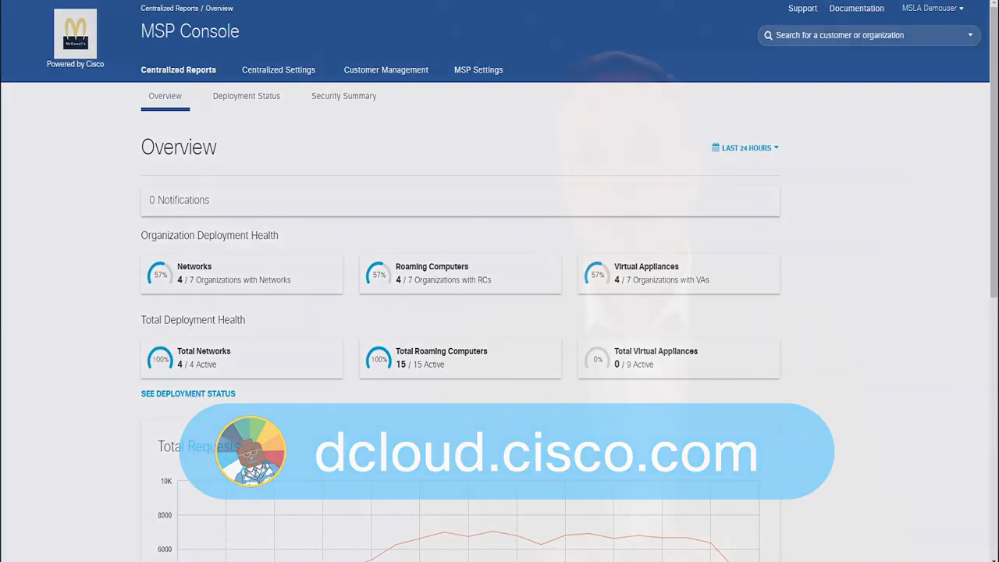